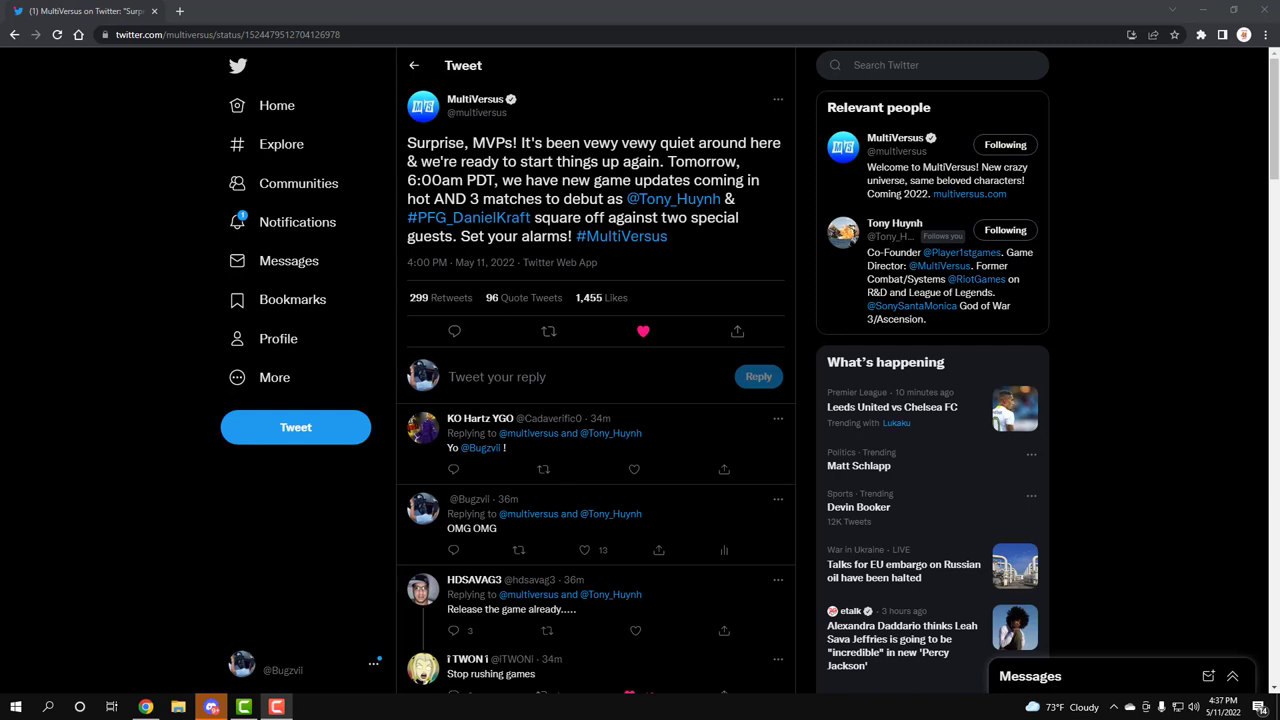
click(548, 331)
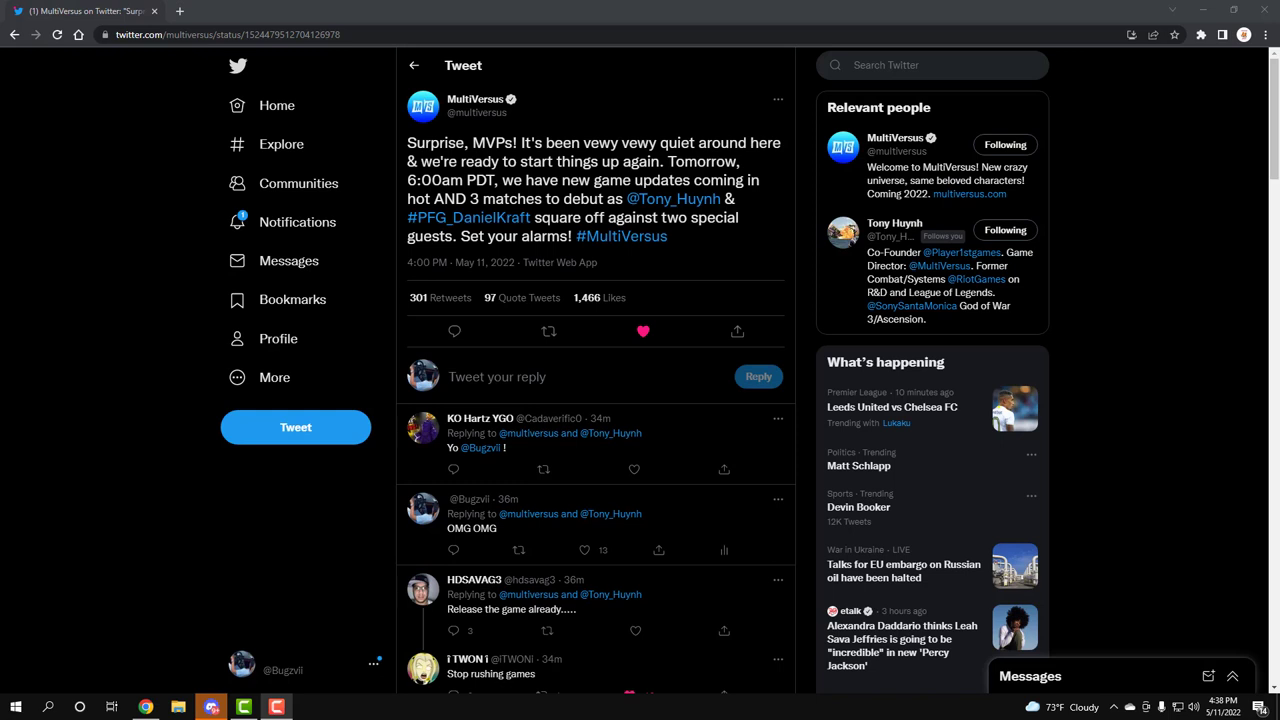
mouse_move(190, 16)
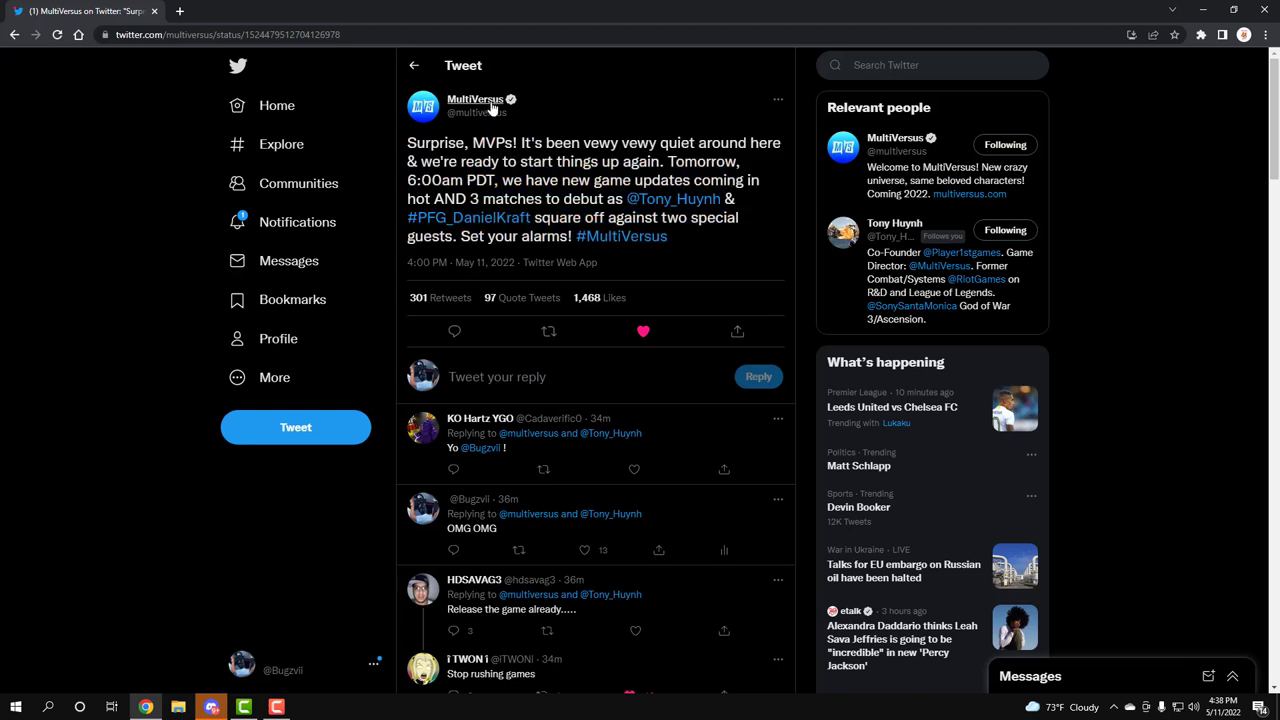
mouse_move(538, 104)
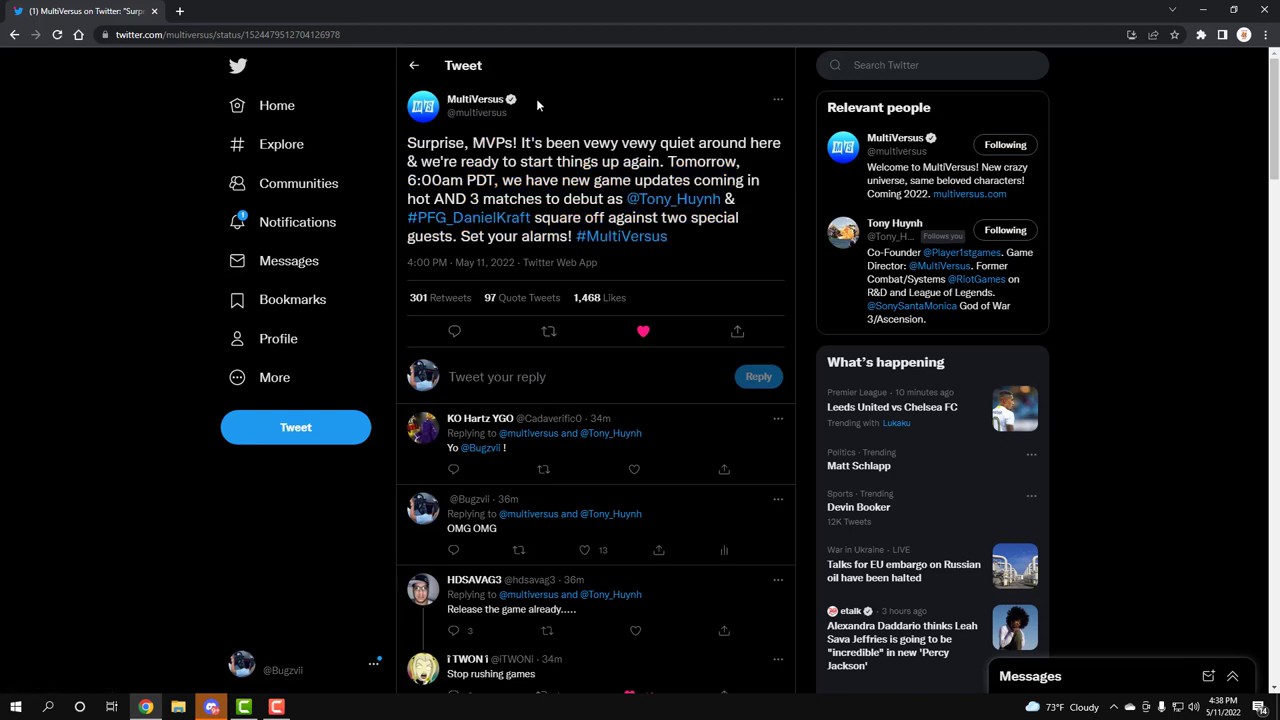